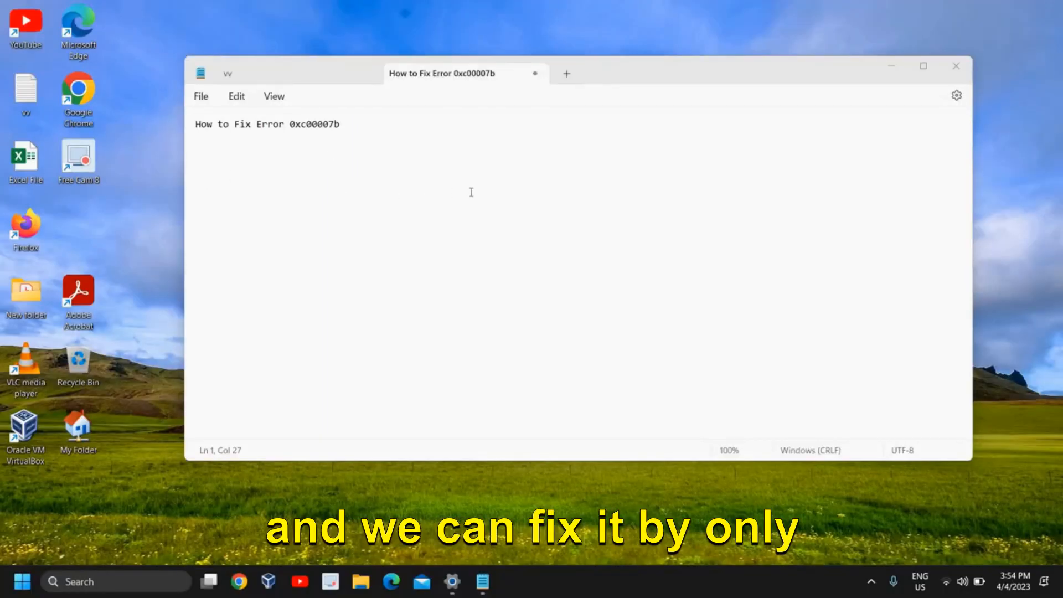
mouse_move(893, 83)
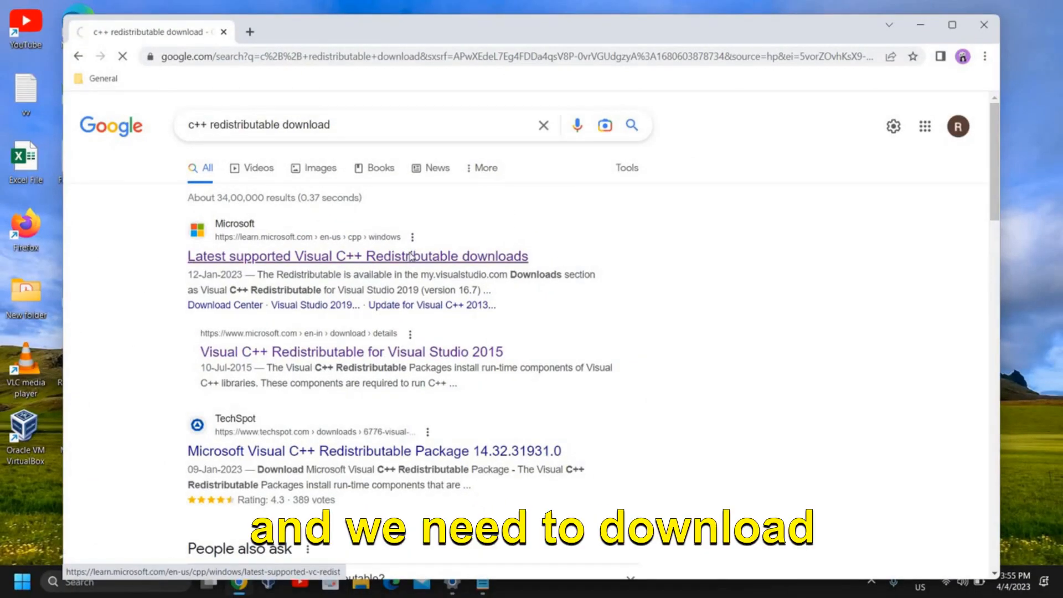
Load the 'Latest supported Visual C++ Redistributable downloads' article and browse its older-version sections
click(357, 256)
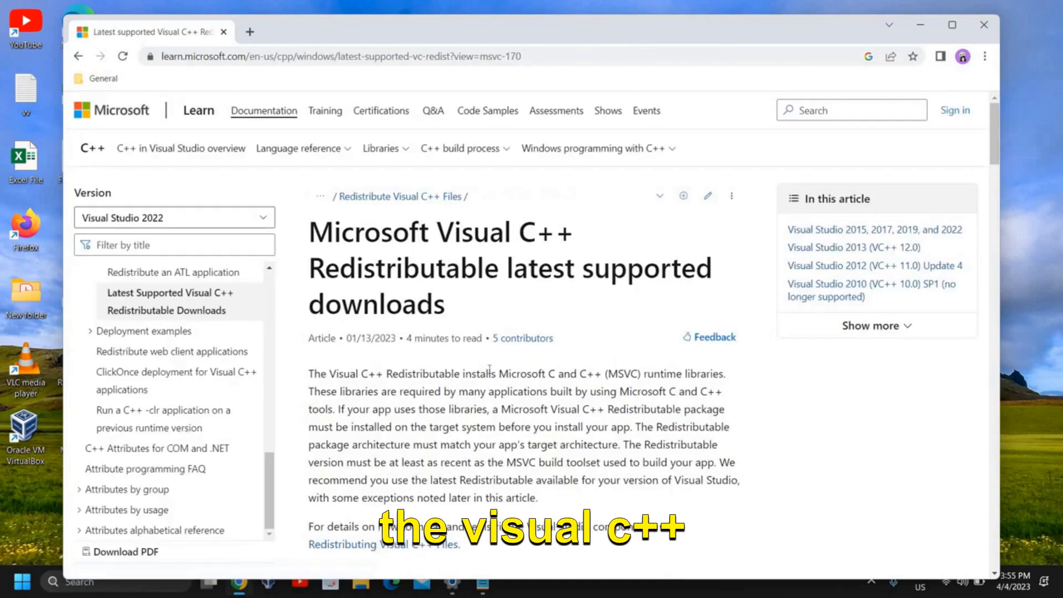
scroll(down, 3)
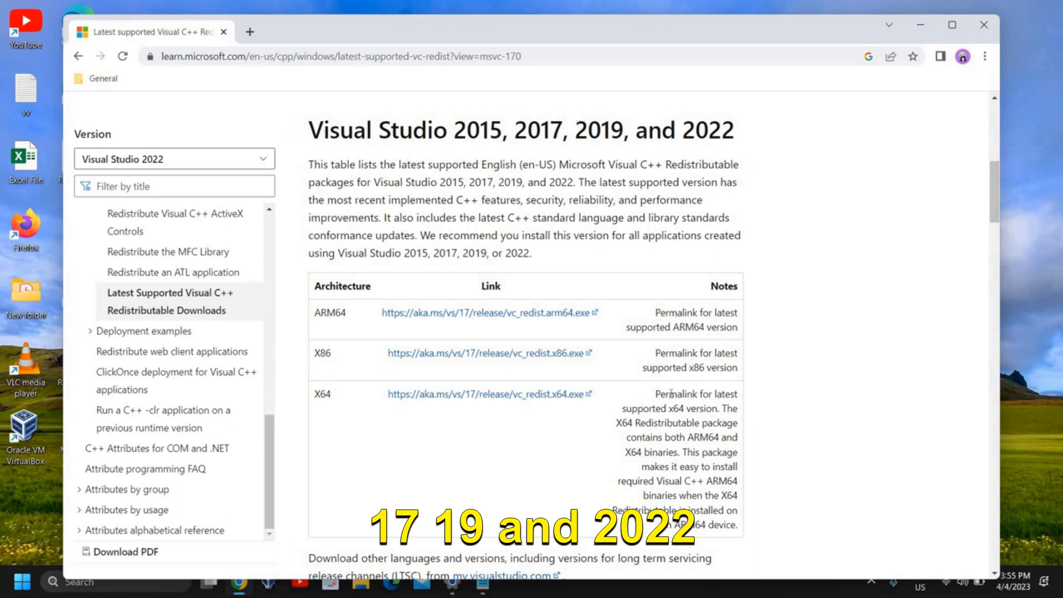
scroll(down, 3)
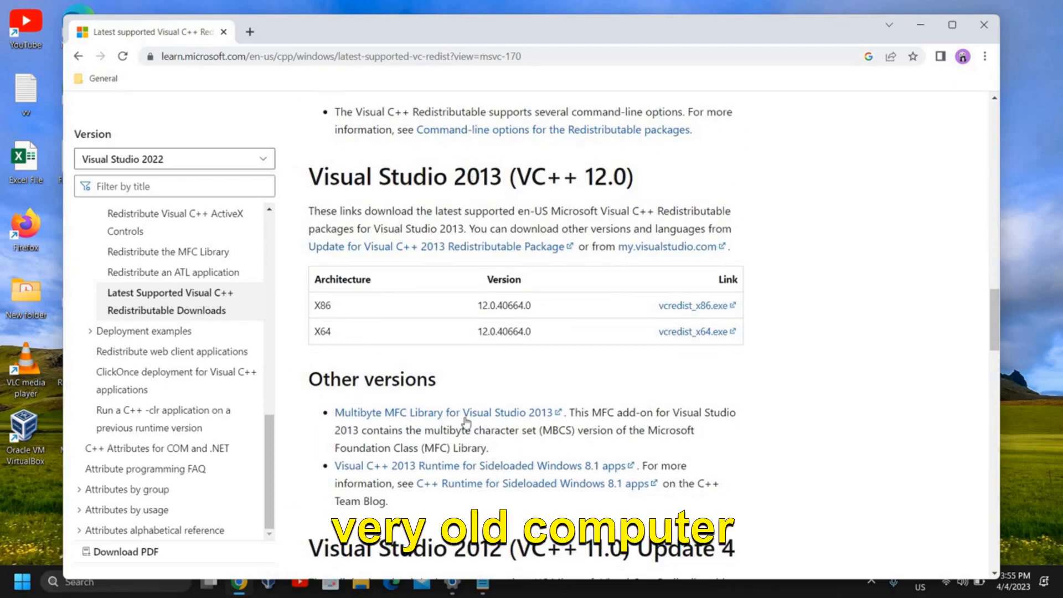
scroll(down, 3)
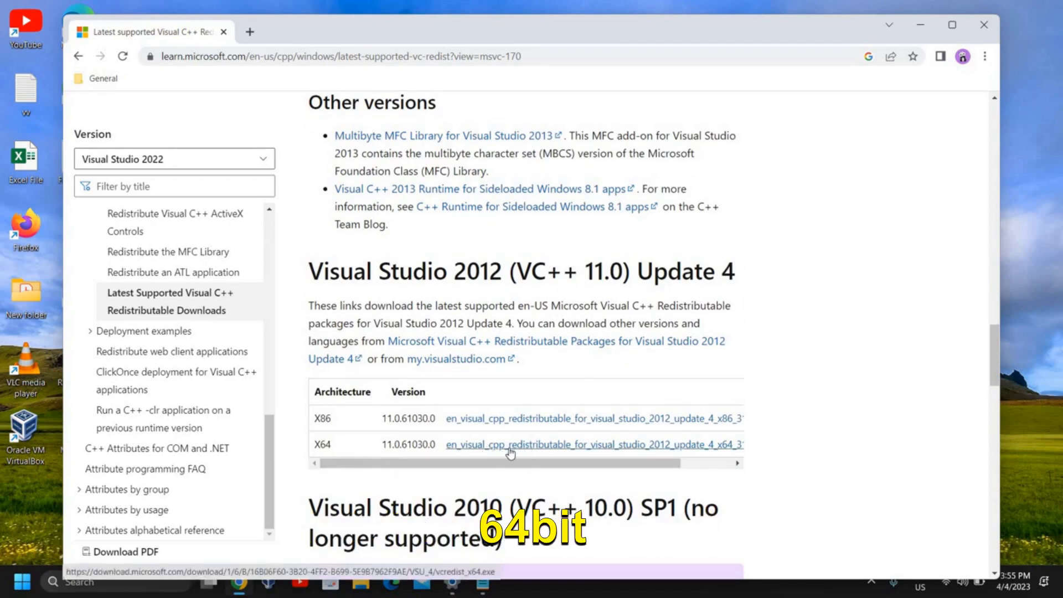
scroll(up, 3)
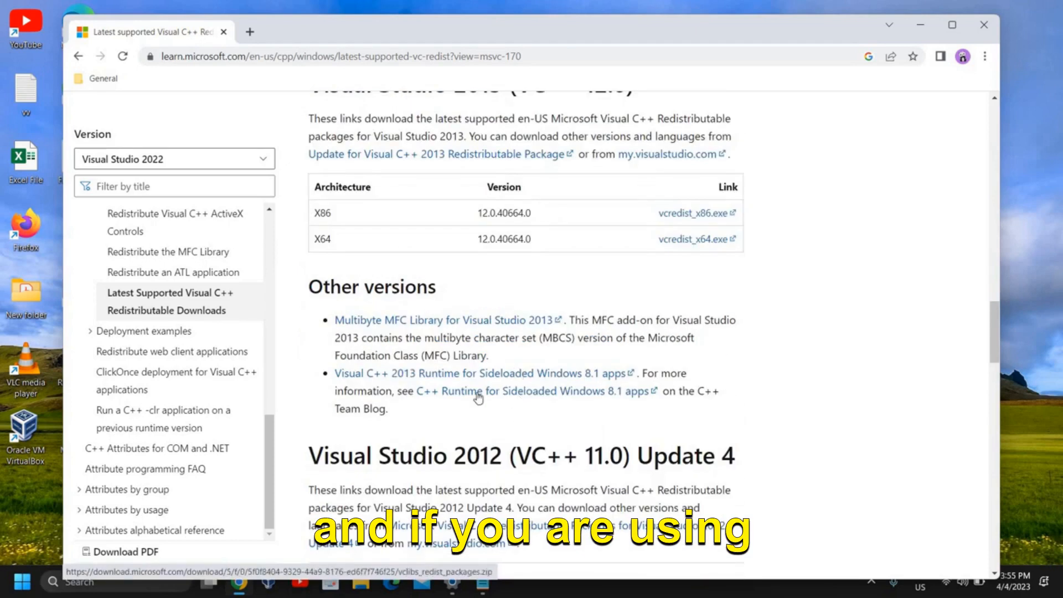
scroll(up, 3)
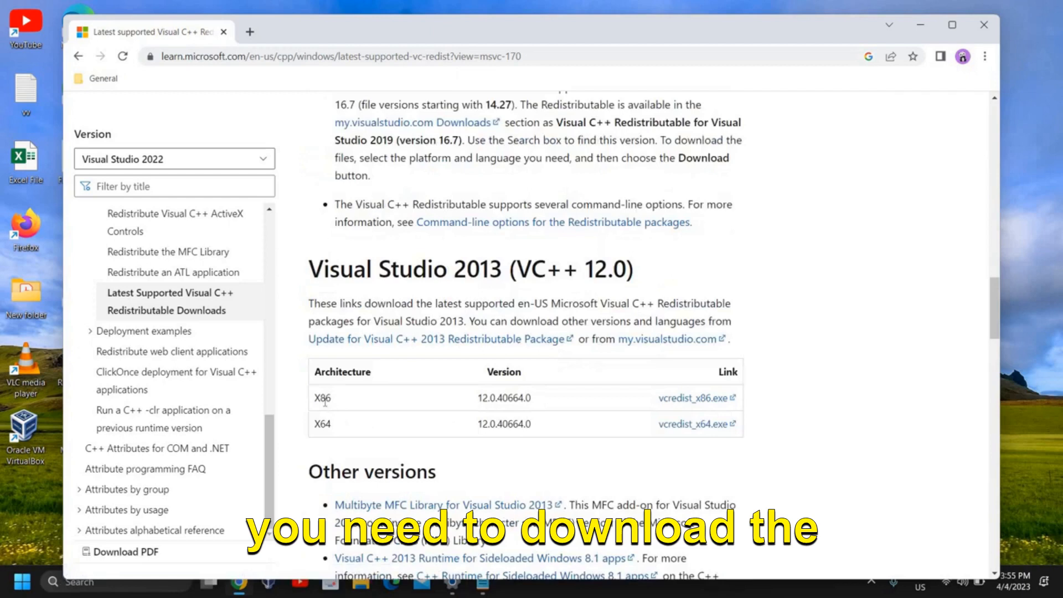
Return the article view to the Visual Studio 2015–2022 download table
scroll(down, 3)
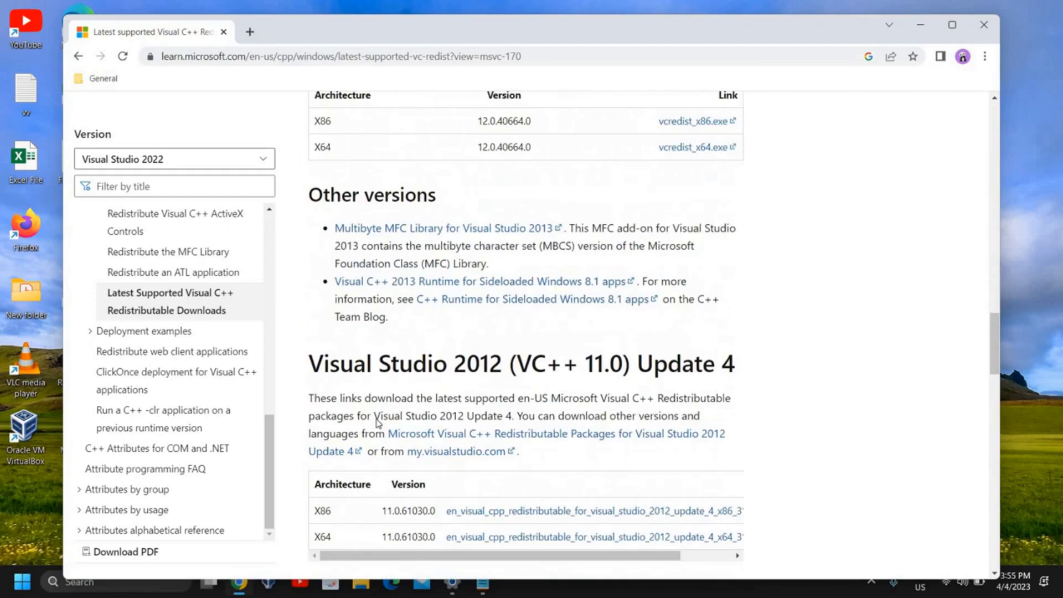
scroll(up, 3)
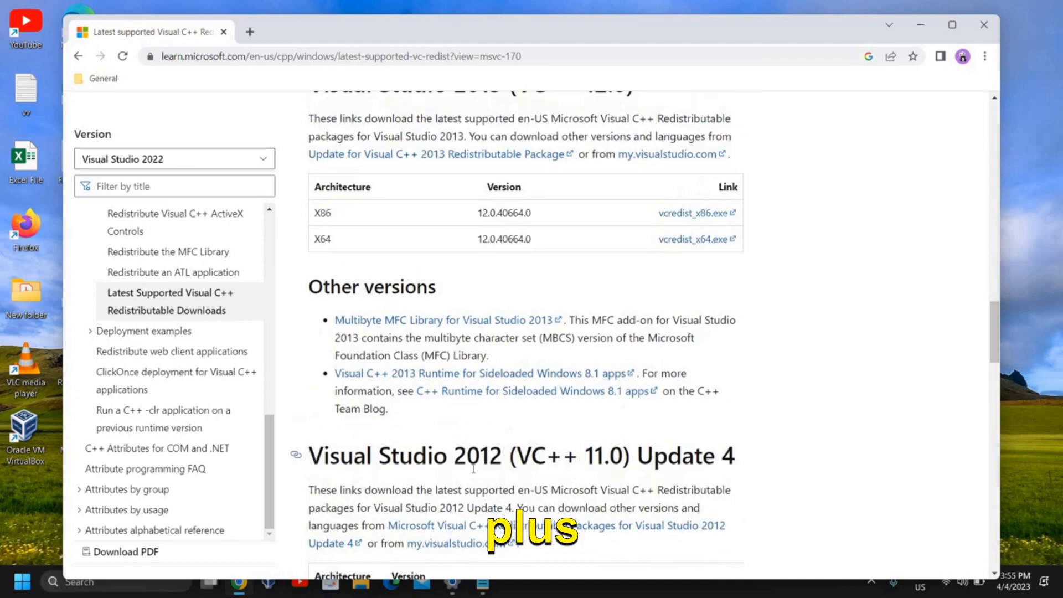
scroll(up, 3)
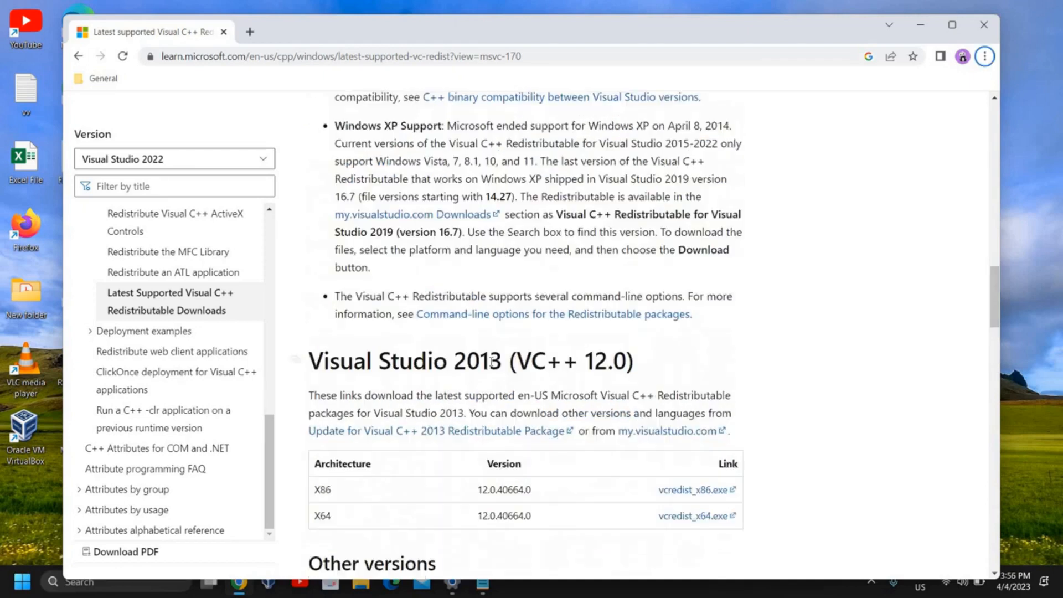
scroll(up, 3)
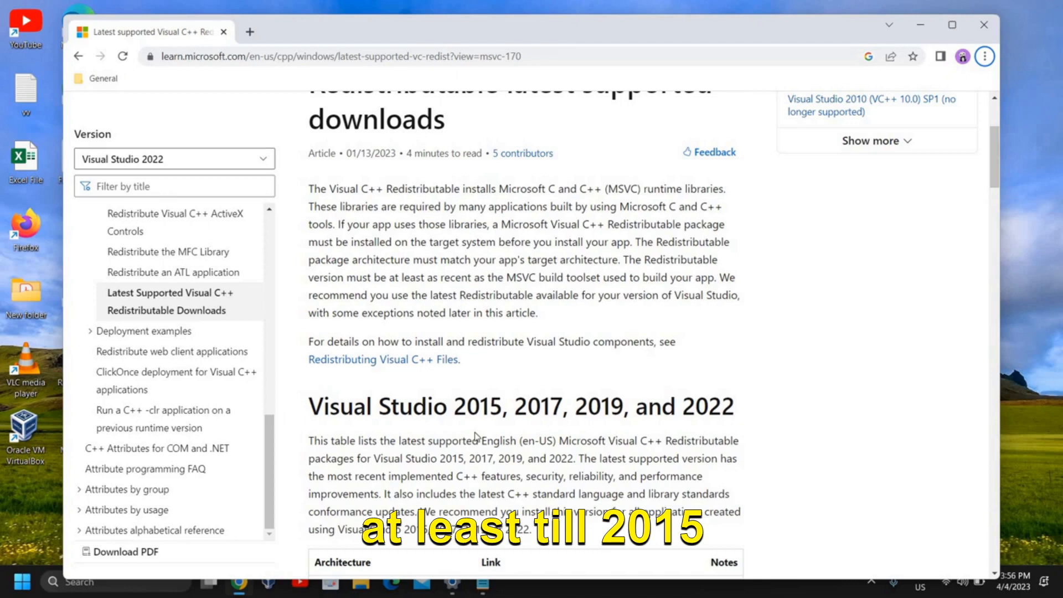
scroll(down, 3)
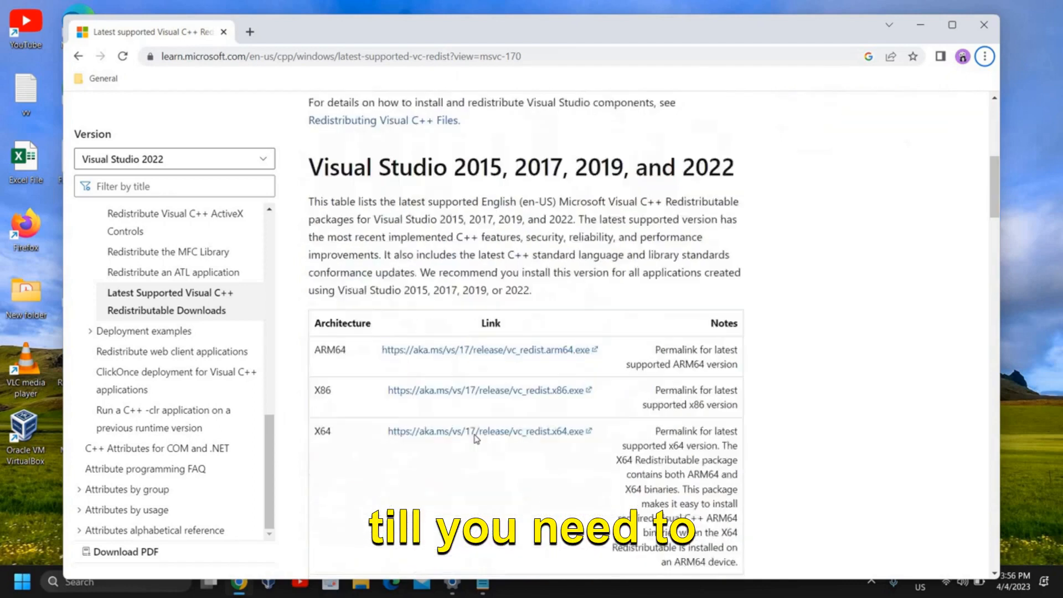
scroll(down, 3)
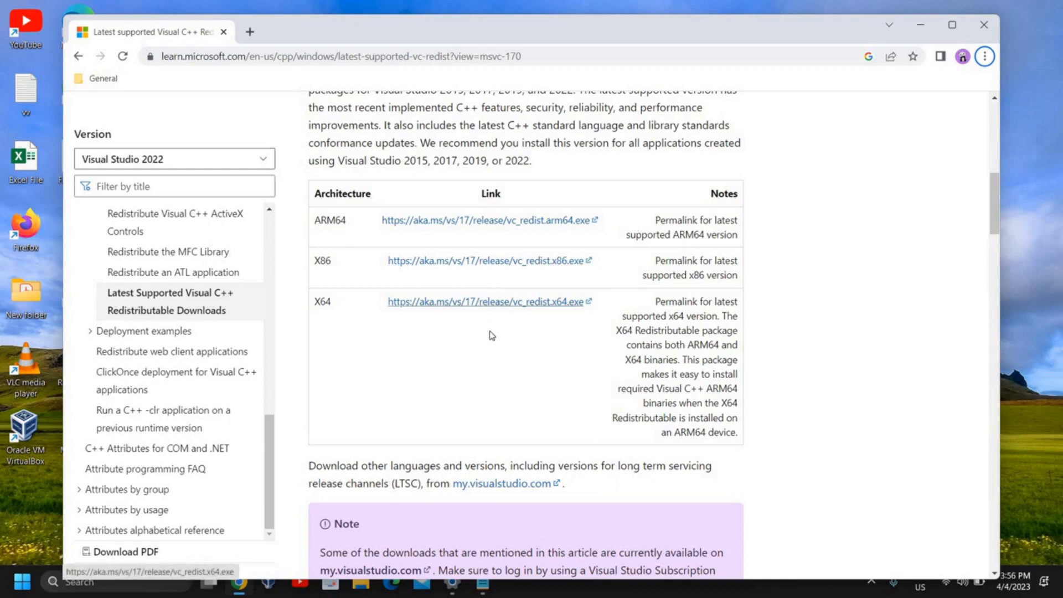
Scroll to the Visual Studio 2013 (VC++ 12.0) section with its x86 and x64 links
scroll(down, 3)
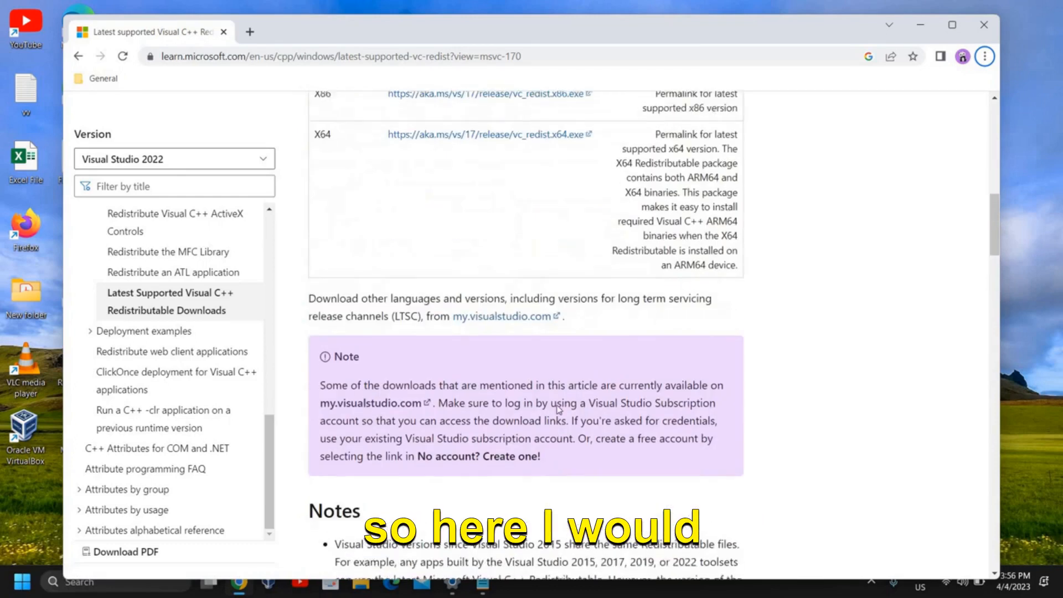
scroll(up, 3)
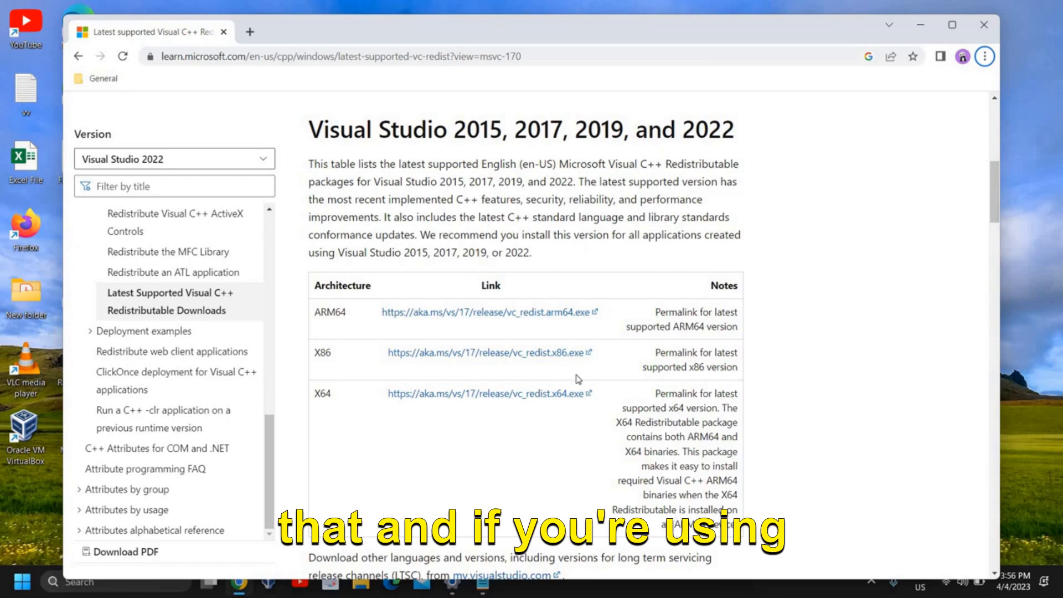
mouse_move(485, 320)
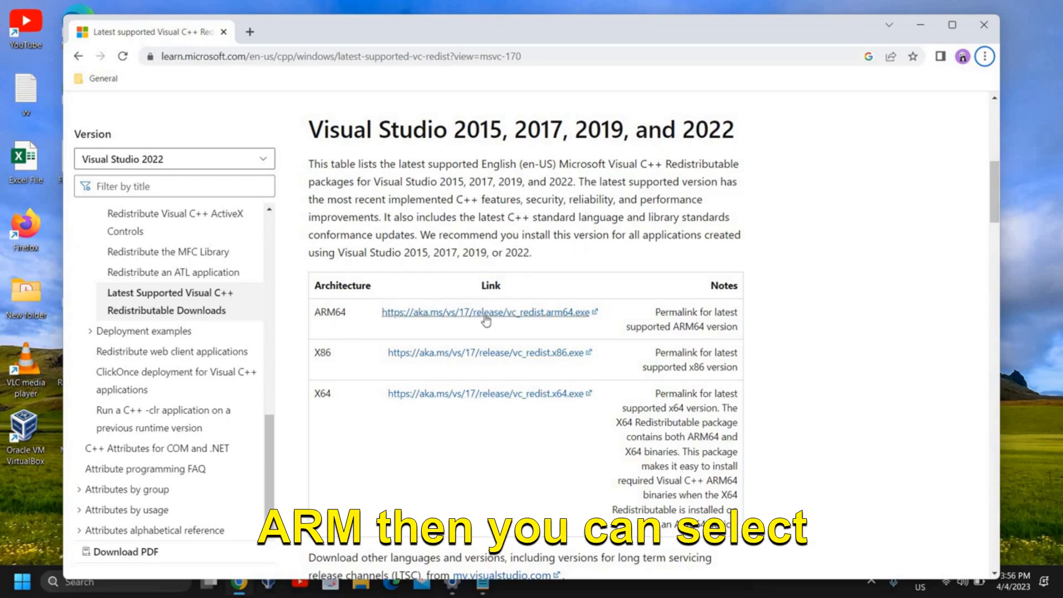
mouse_move(560, 500)
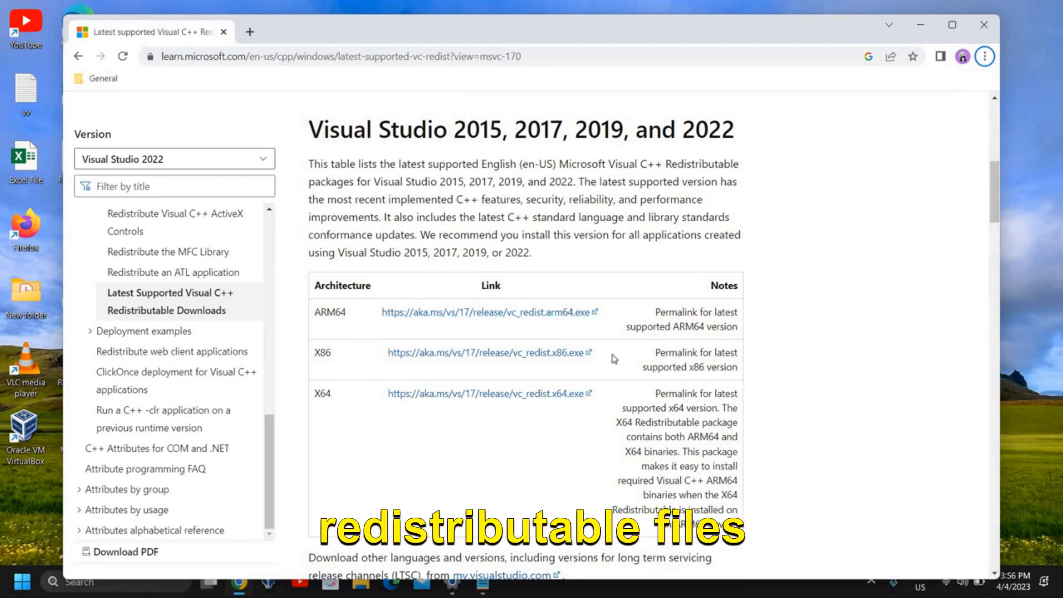
scroll(down, 3)
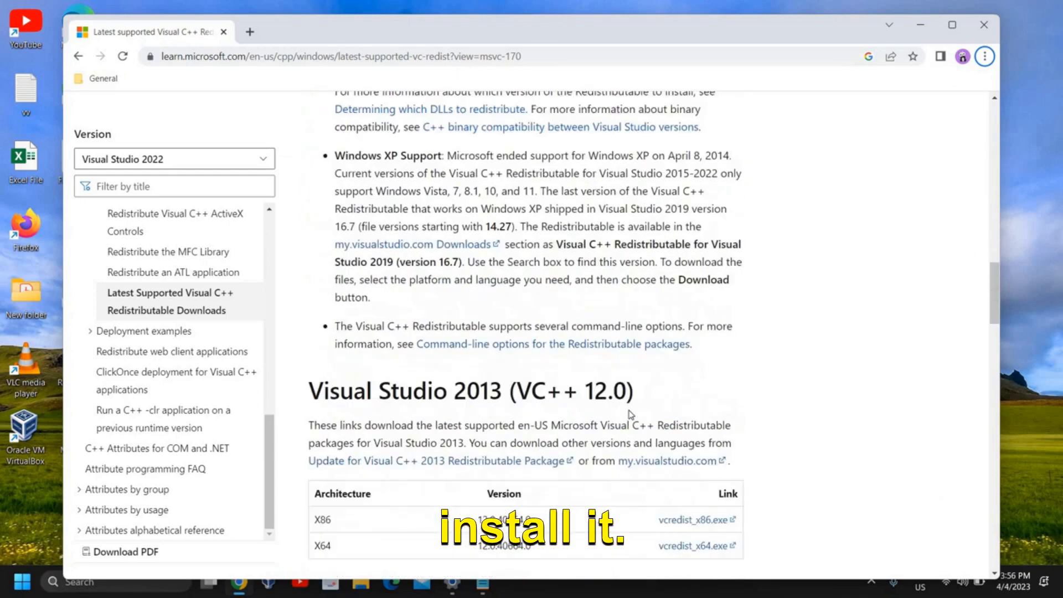
scroll(down, 3)
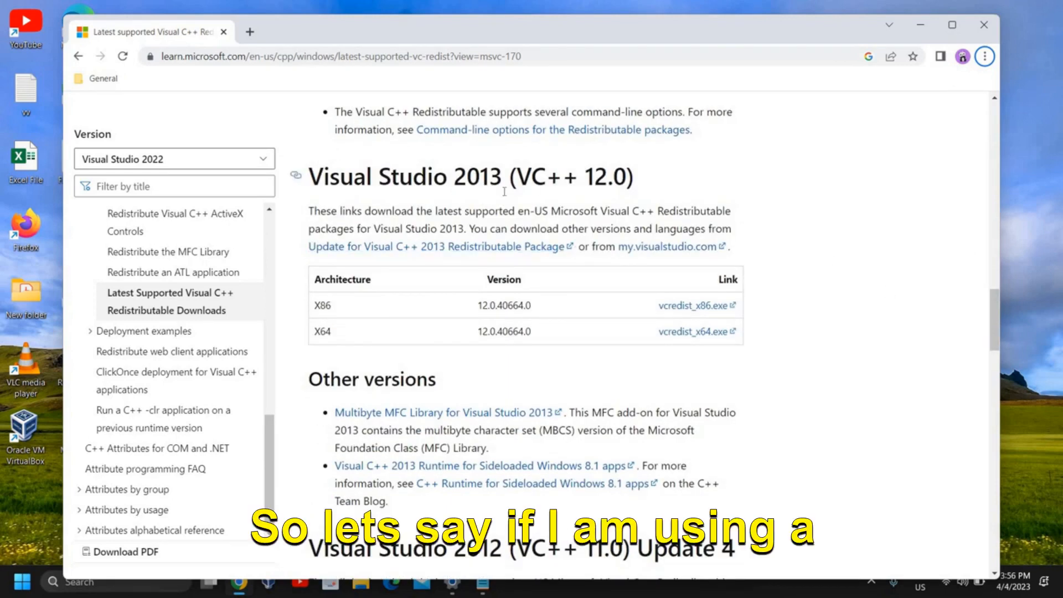
mouse_move(693, 331)
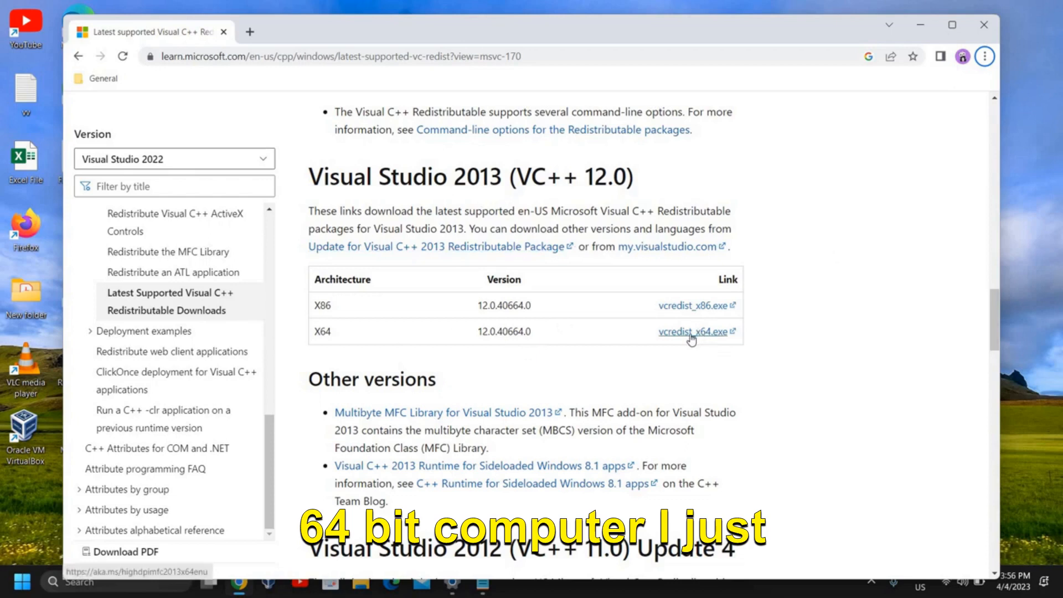
Start the vcredist_x64.exe download from the Visual Studio 2013 X64 row
click(693, 331)
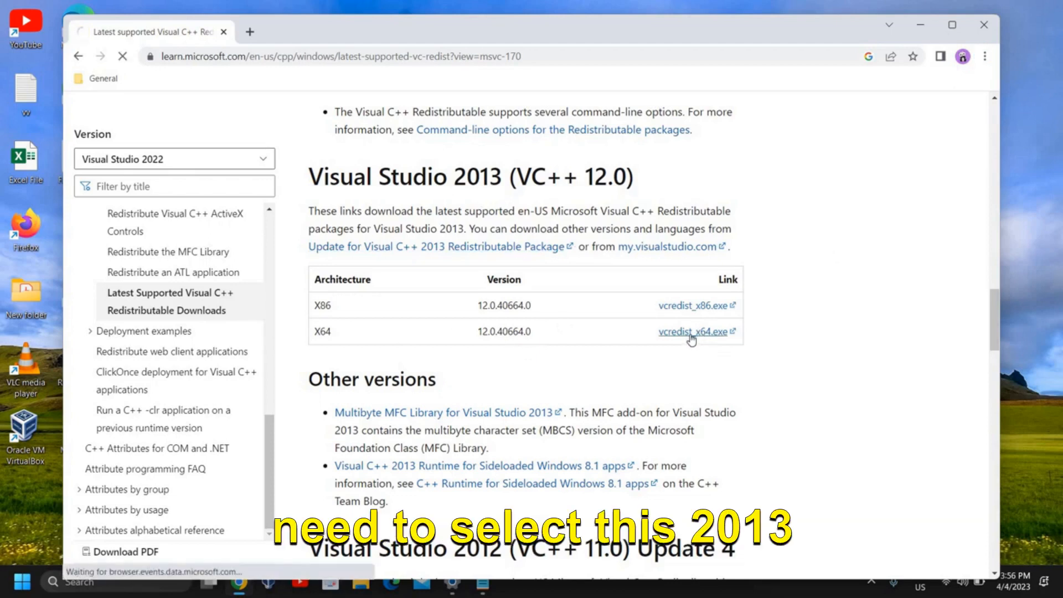
click(692, 331)
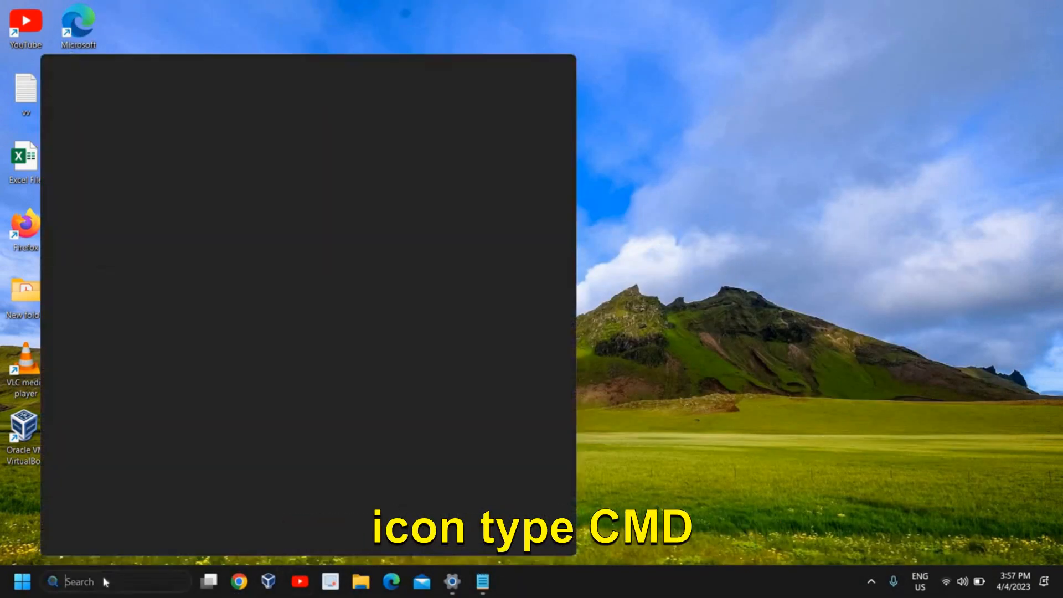
Search Windows for 'cmd' so Command Prompt appears as the best match
text(cmd)
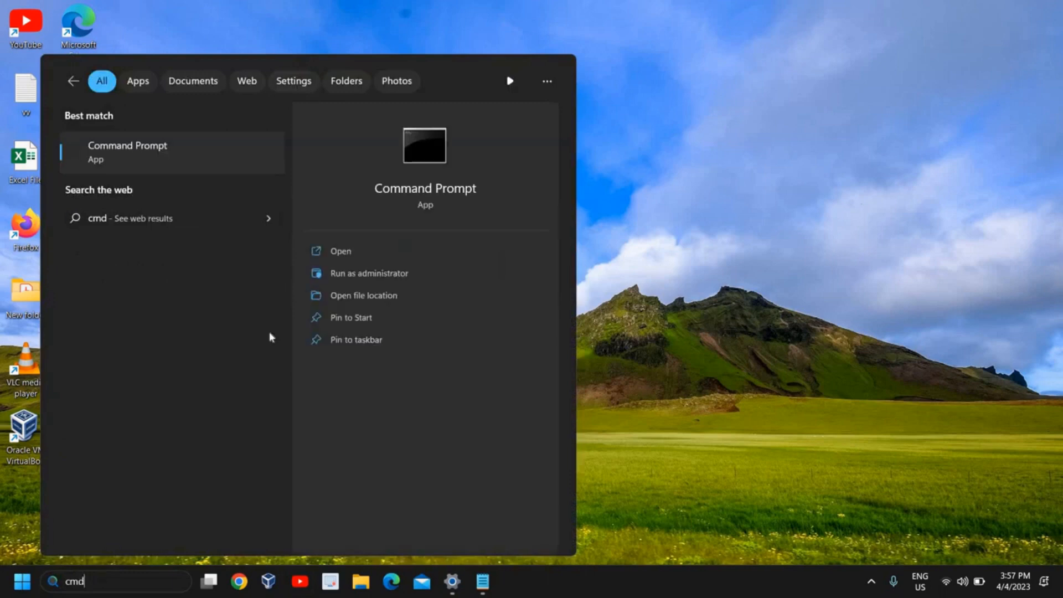
mouse_move(197, 160)
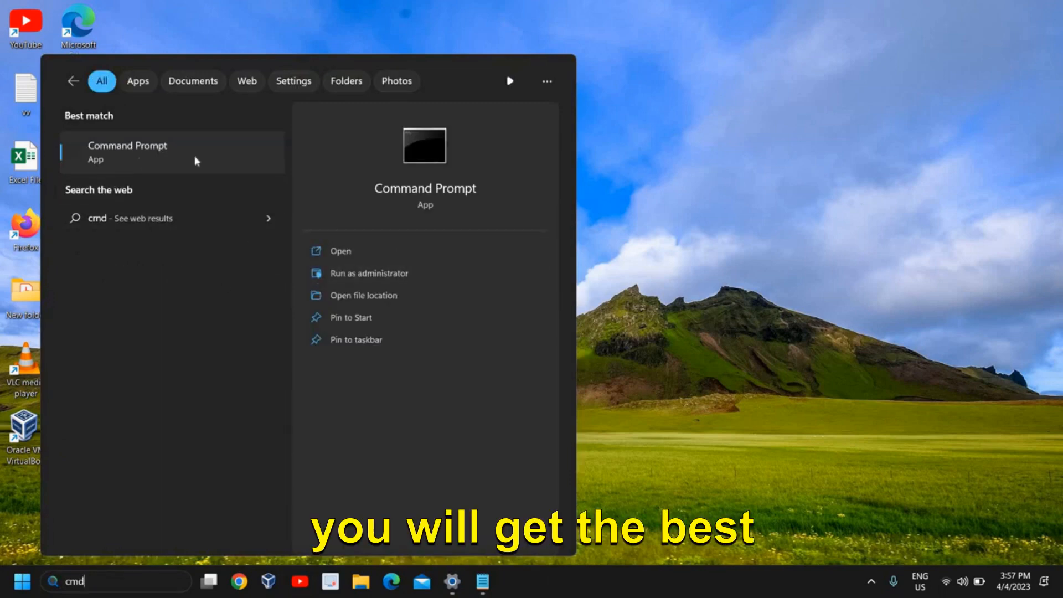
mouse_move(369, 273)
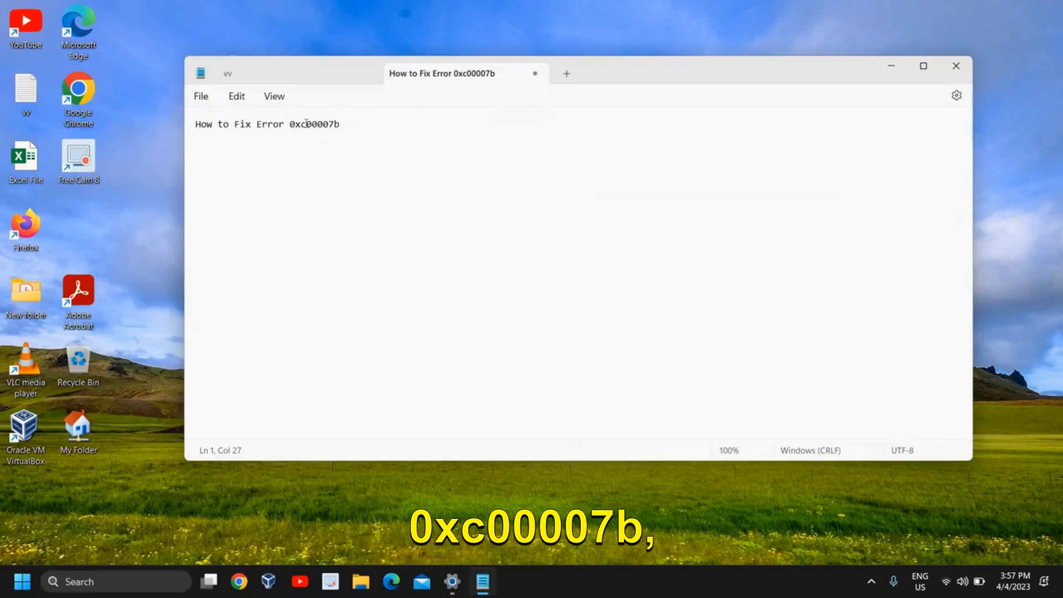
Select the error code 0xc00007b in the note's title line
double_click(317, 124)
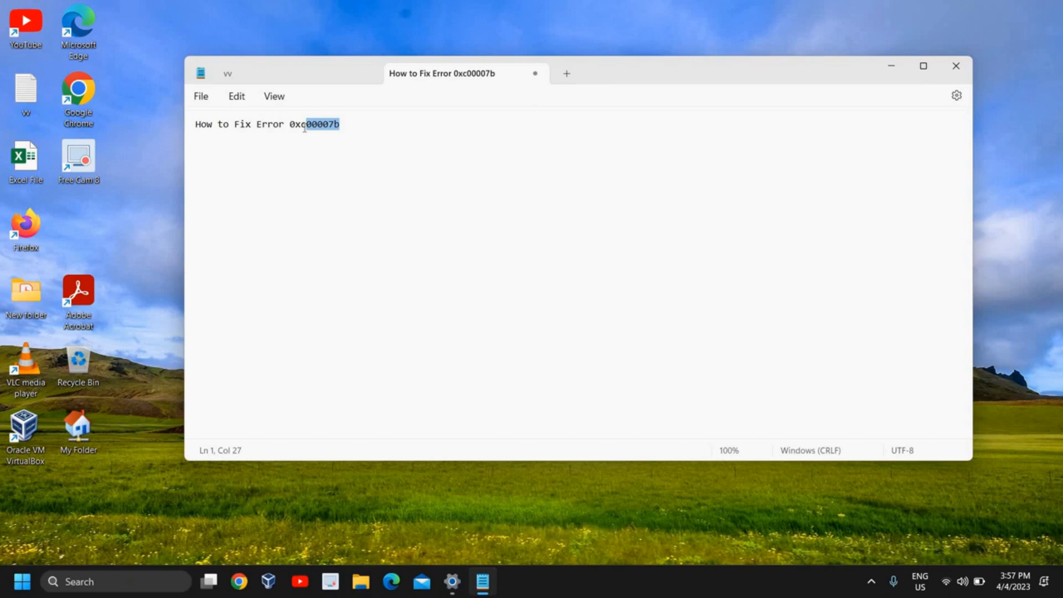
mouse_move(885, 65)
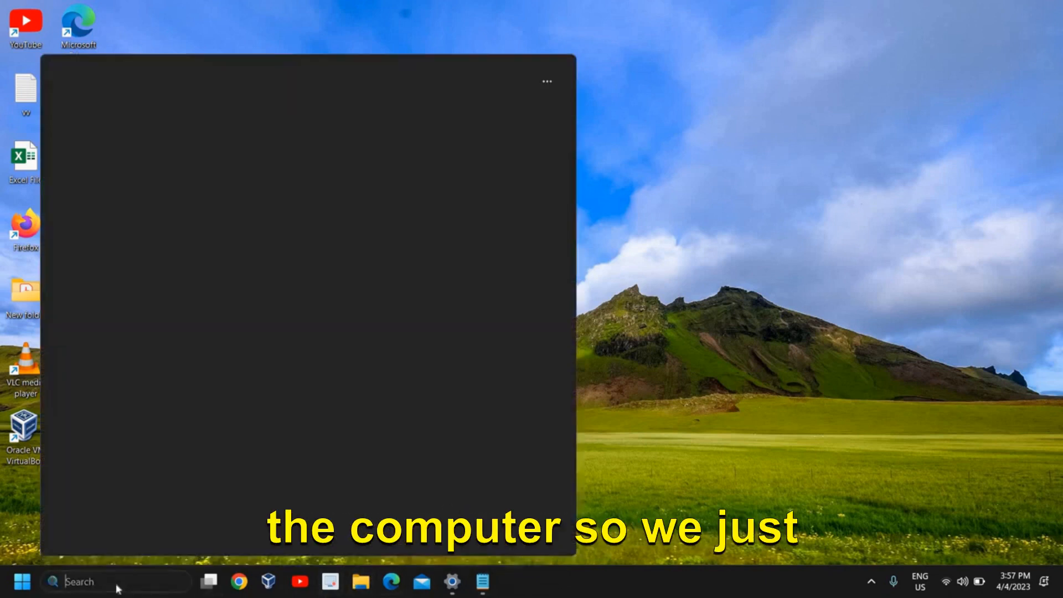
Search 'cmd' again and launch Command Prompt as administrator
text(cmd)
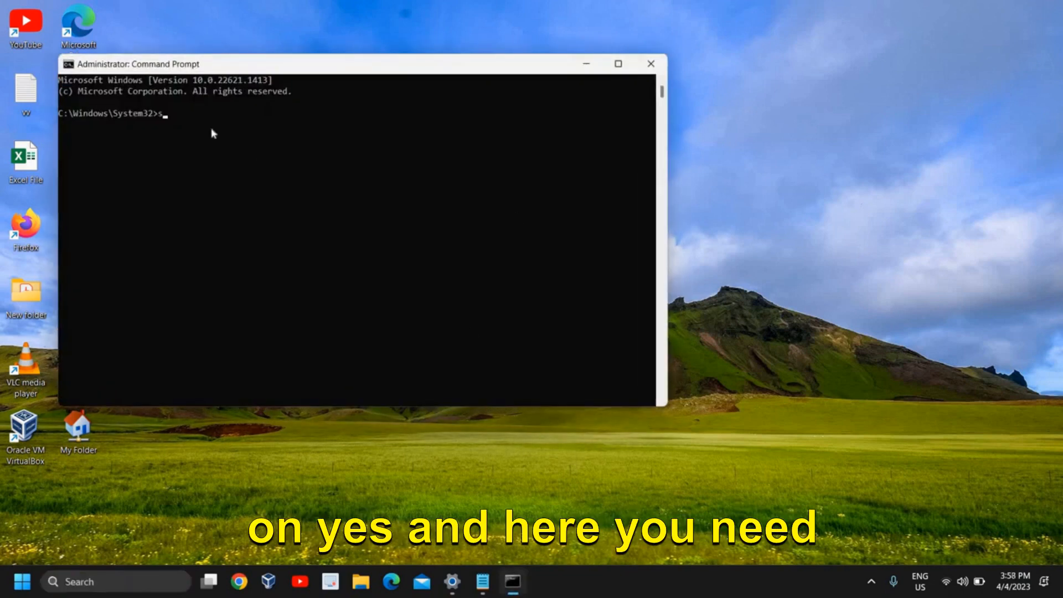
Run sfc /scannow in the administrator Command Prompt to start the system file scan
text(sfc /)
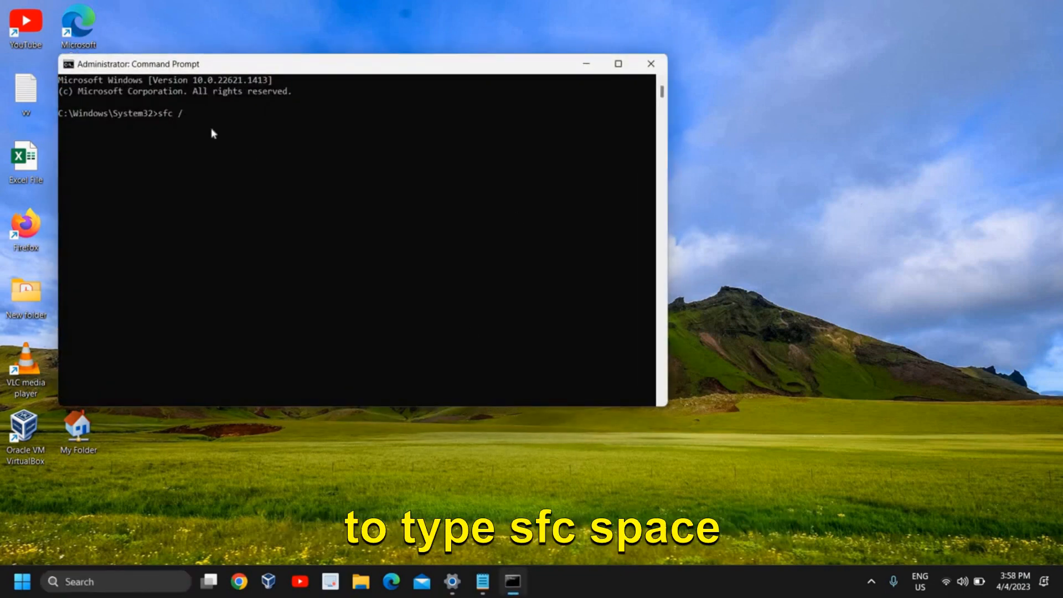
text(/scannoq)
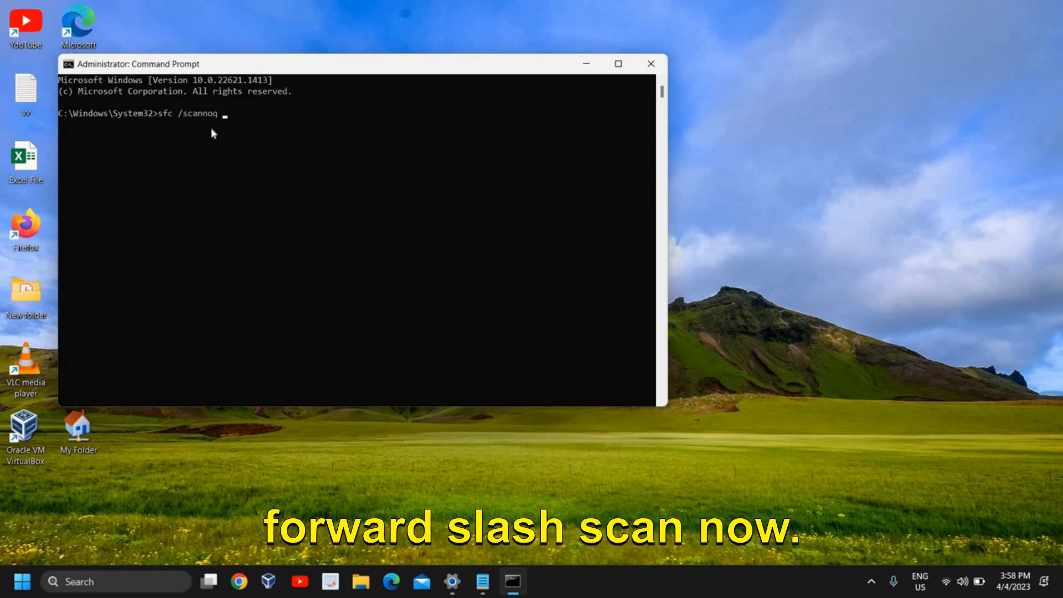
text(w)
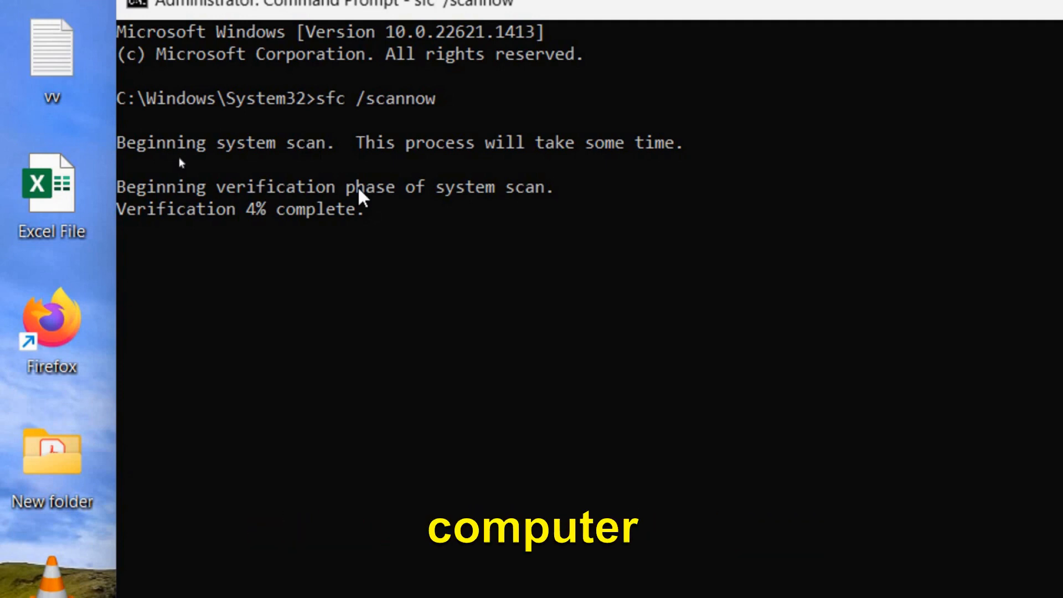
click(739, 37)
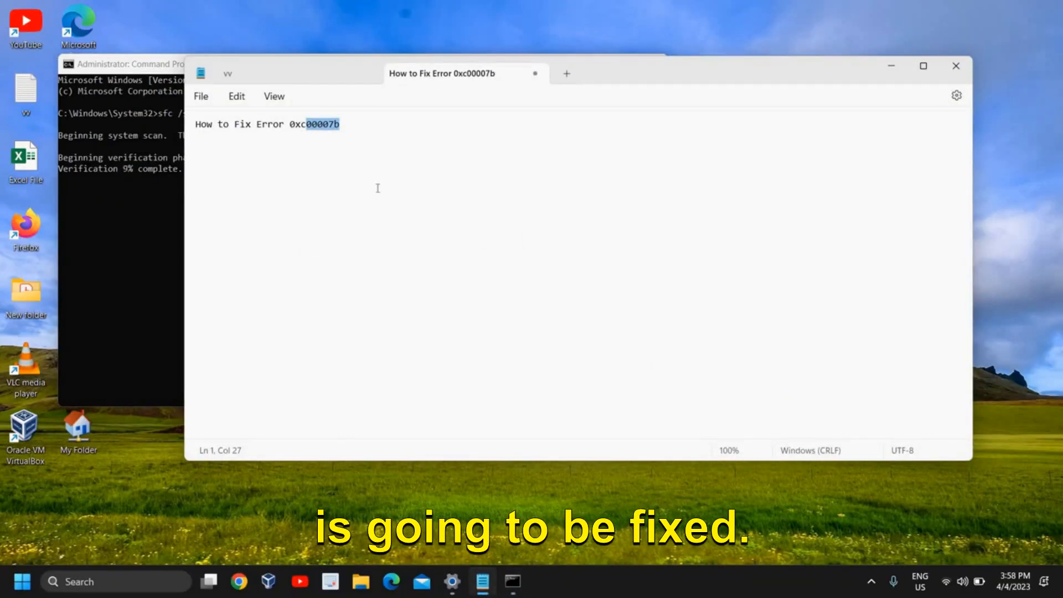
mouse_move(619, 220)
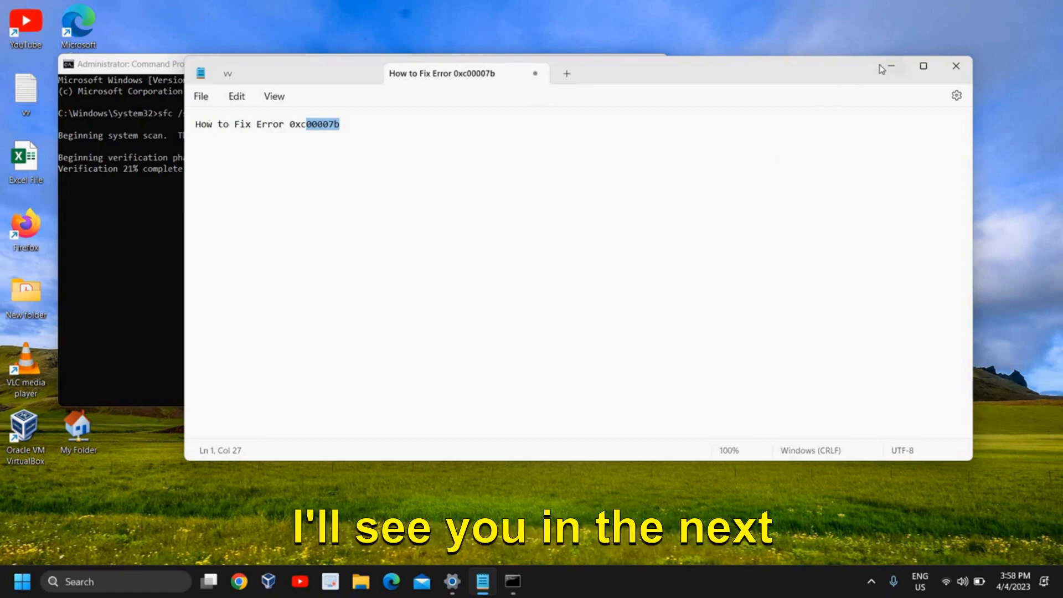
click(955, 66)
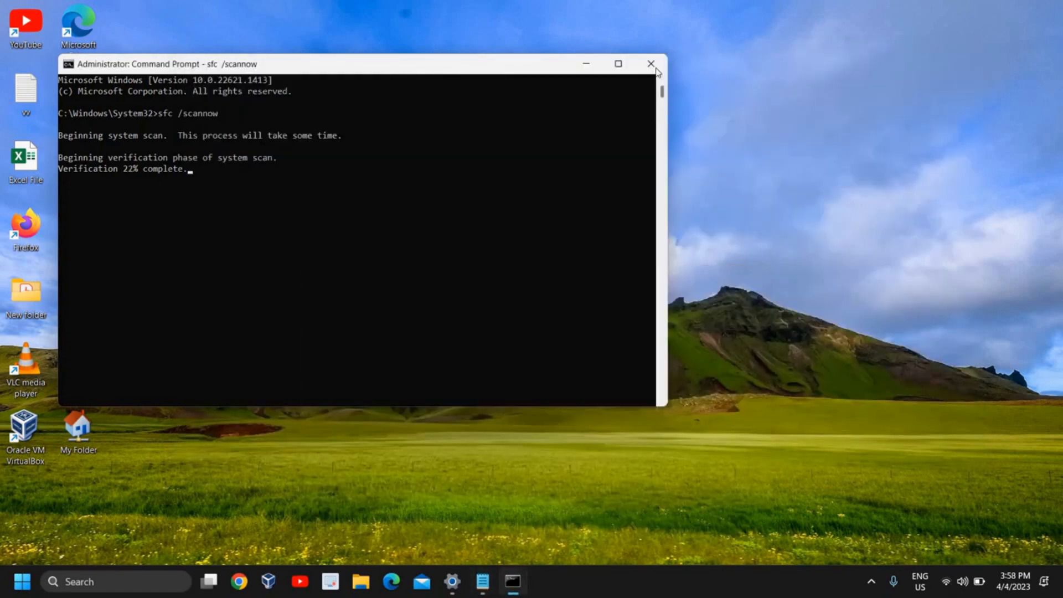